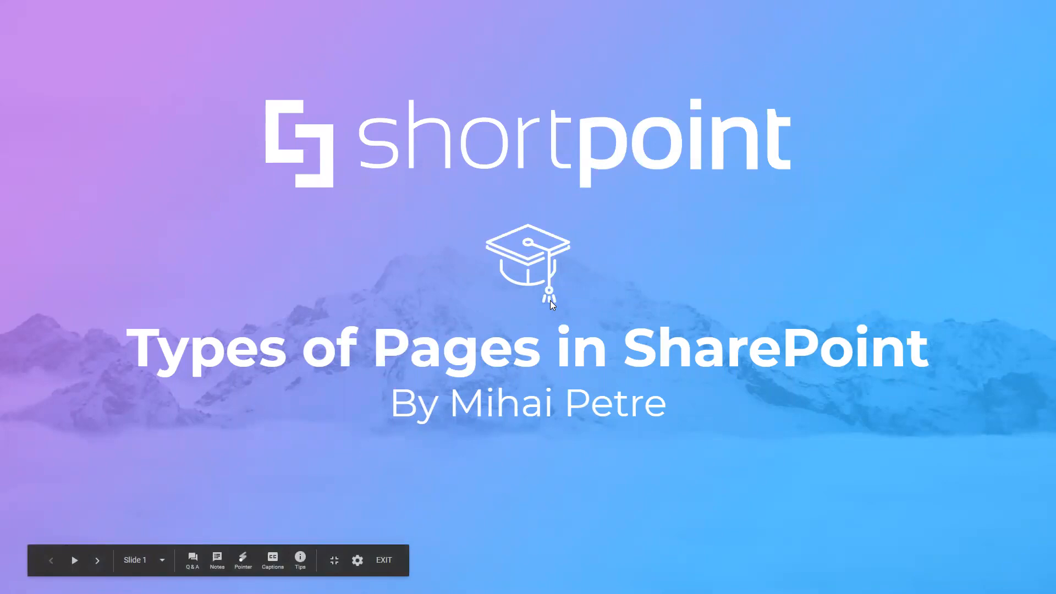
- Advance from the title slide to the Introduction slide listing the topics covered
{"action": "left_click", "coordinate": [97, 560]}
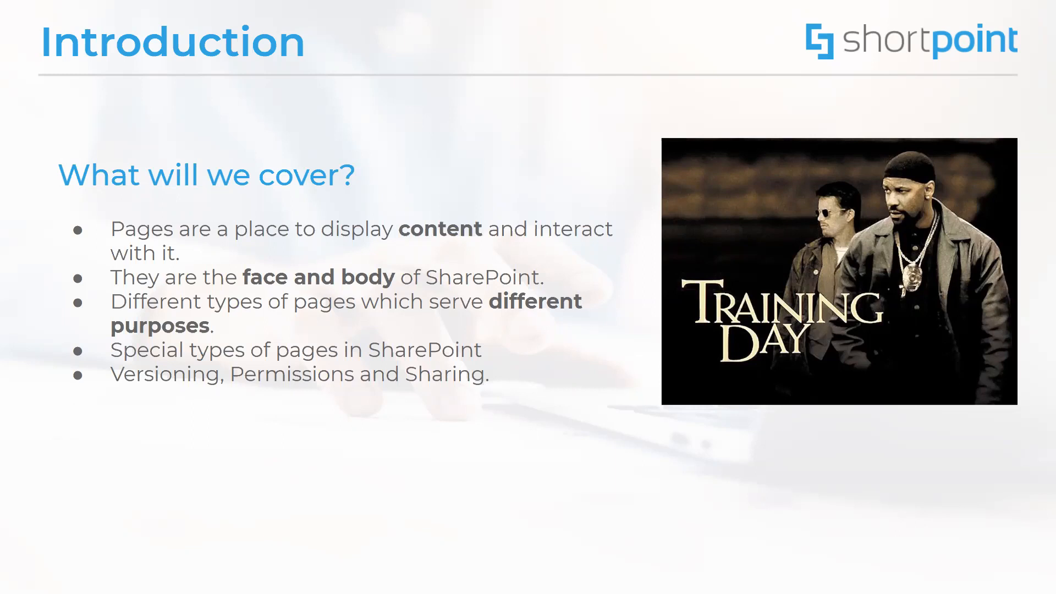
{"action": "mouse_move", "coordinate": [658, 178]}
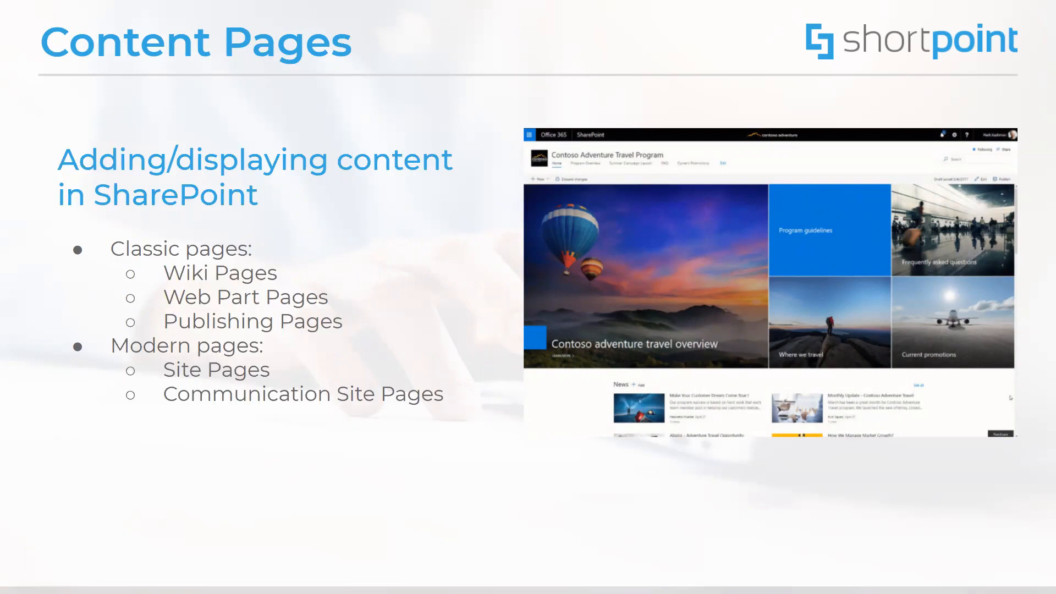
{"action": "mouse_move", "coordinate": [488, 511]}
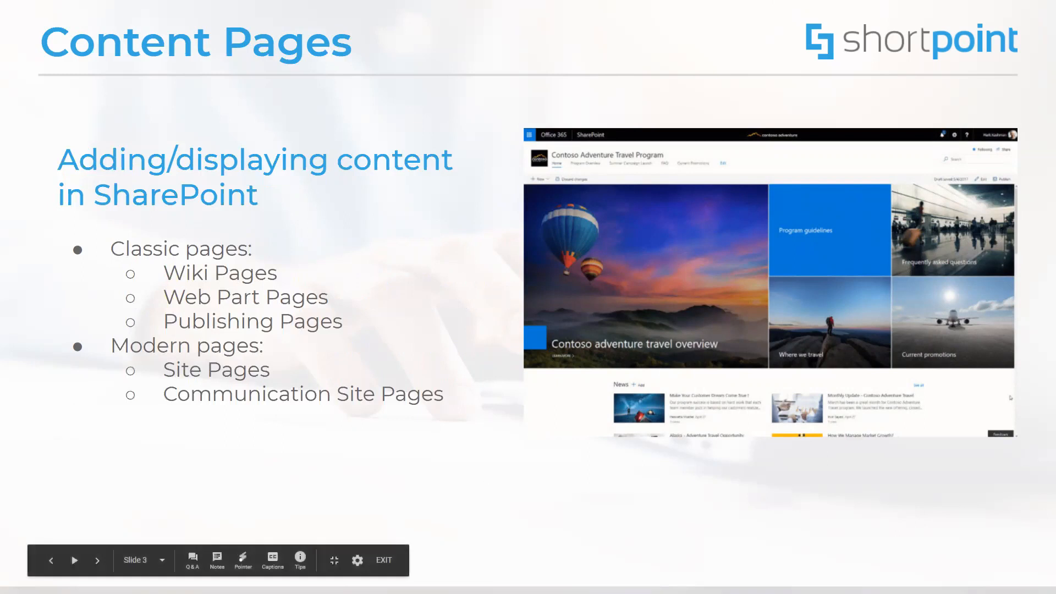
{"action": "left_click", "coordinate": [73, 560]}
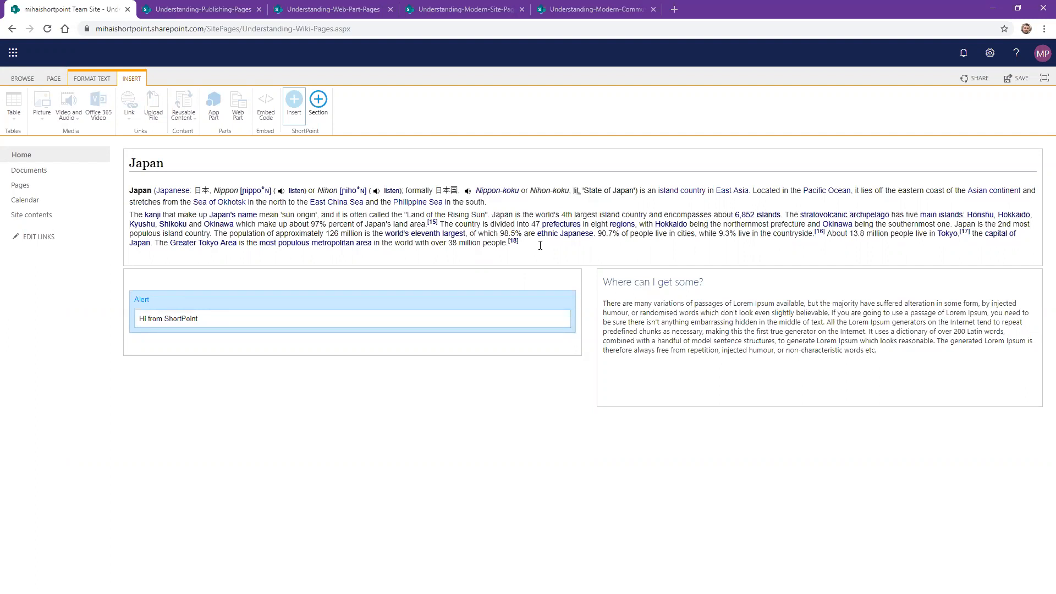
{"action": "mouse_move", "coordinate": [518, 276]}
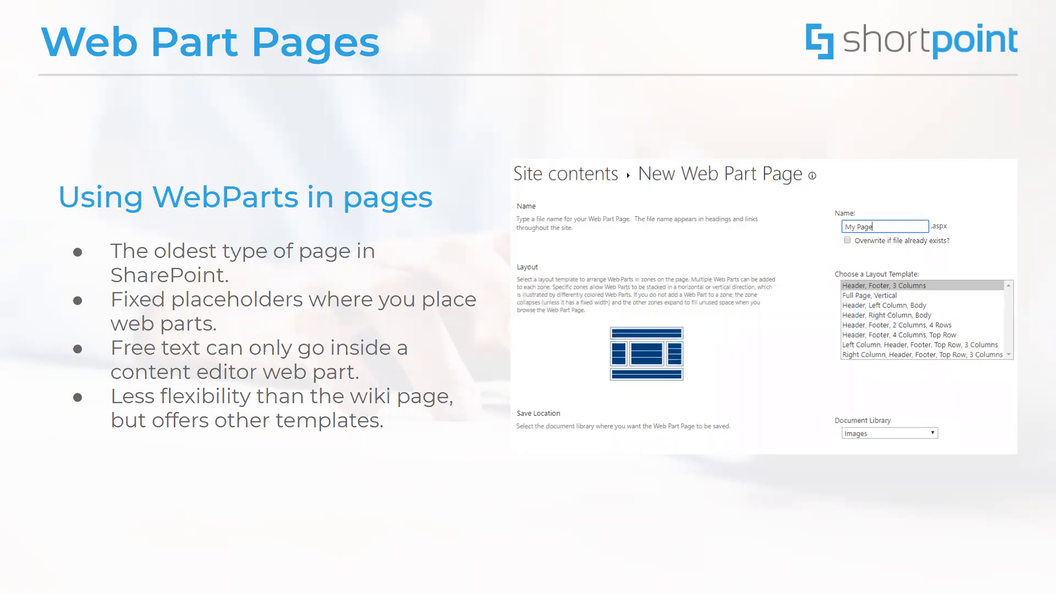
{"action": "mouse_move", "coordinate": [347, 328]}
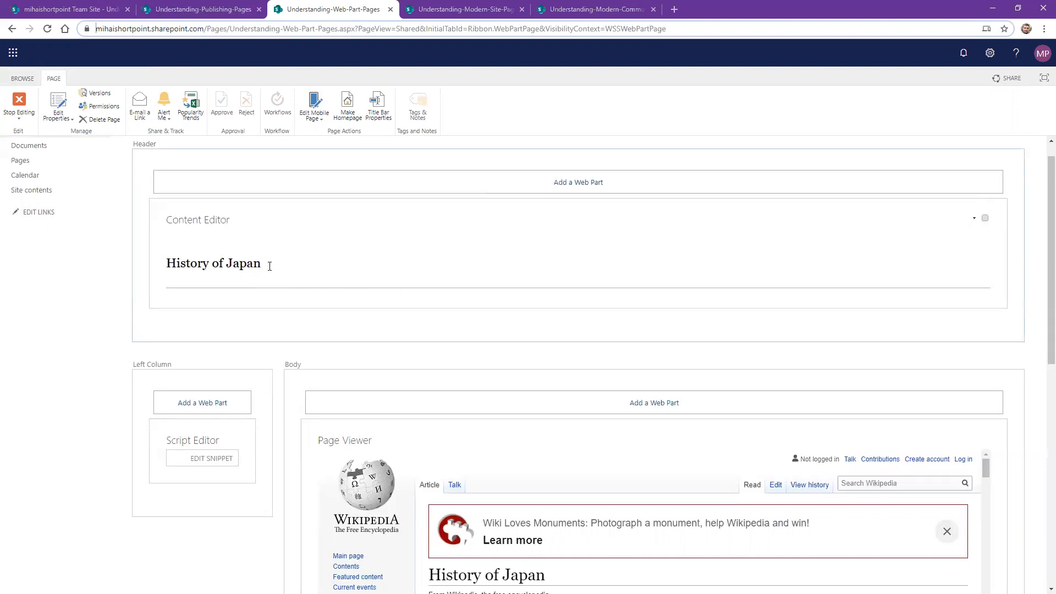
- Scroll down the web part page in edit mode past the Content and Script Editor parts to the Wikipedia Page Viewer
{"action": "scroll", "scroll_direction": "down", "scroll_amount": 3}
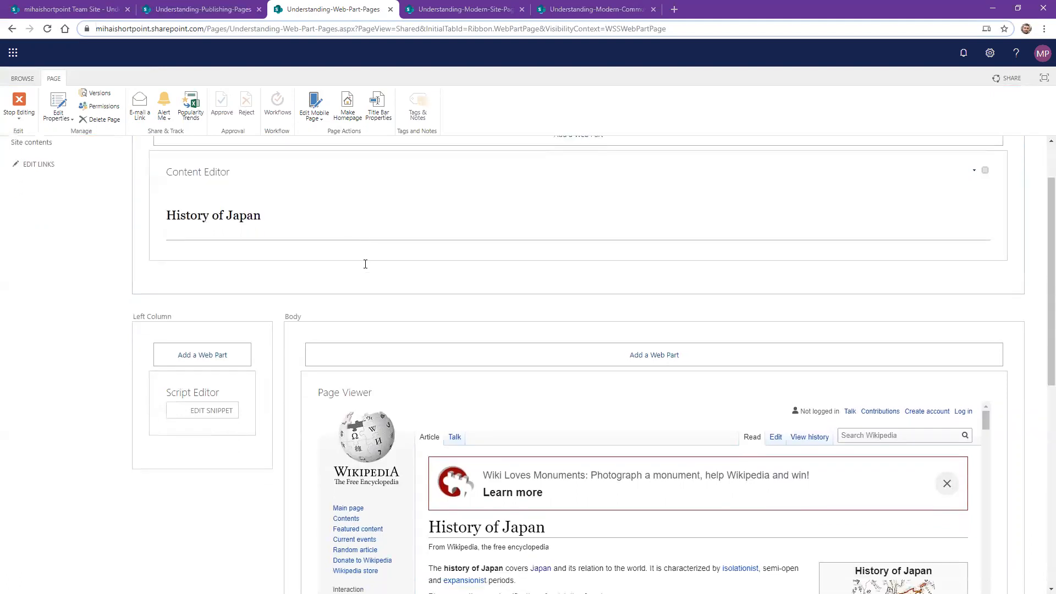
{"action": "scroll", "scroll_direction": "down", "scroll_amount": 3}
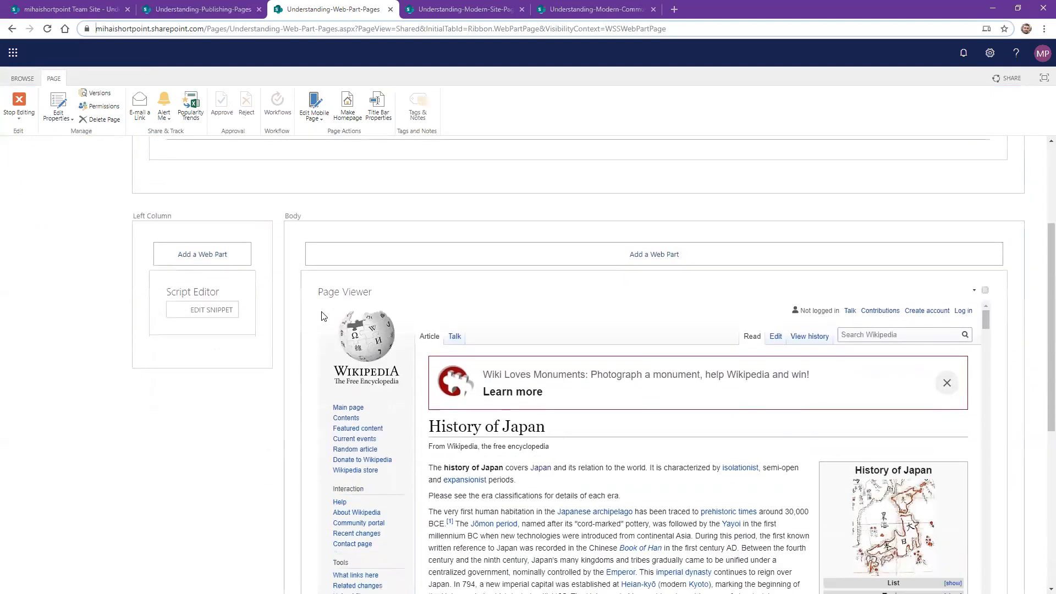
{"action": "scroll", "scroll_direction": "down", "scroll_amount": 3}
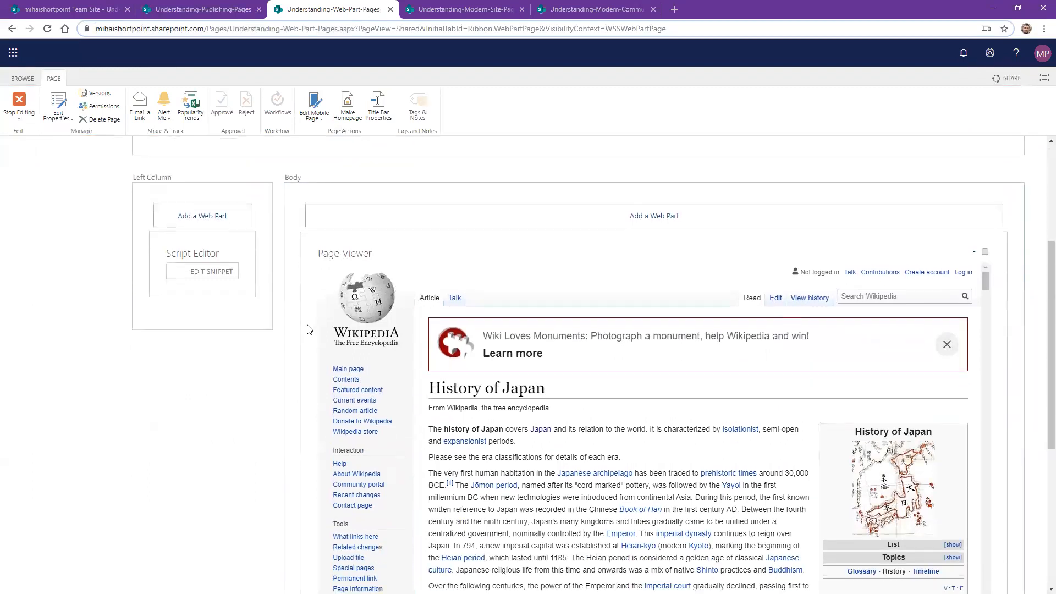
{"action": "mouse_move", "coordinate": [257, 300]}
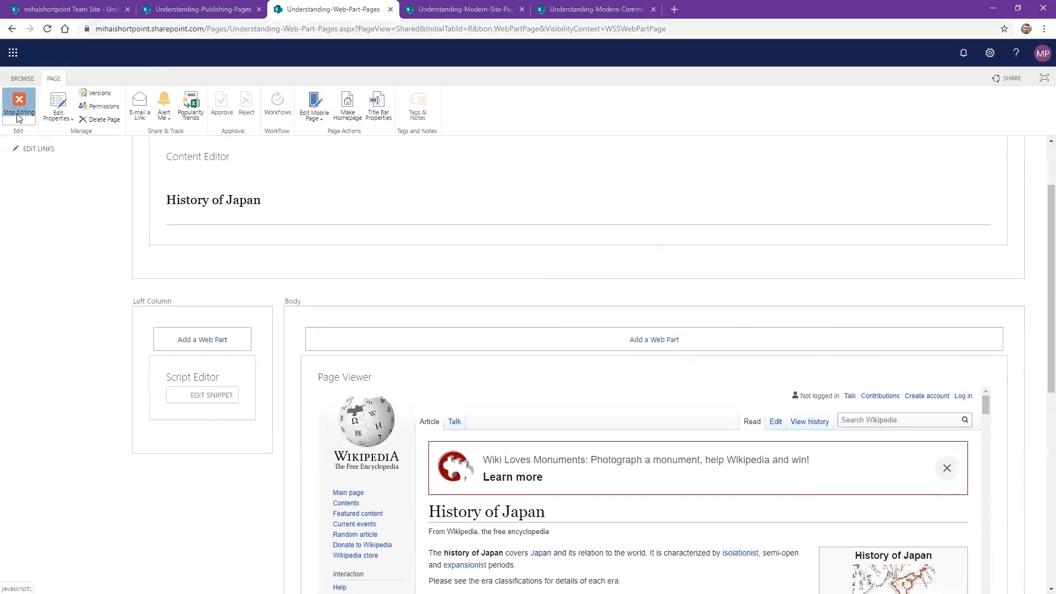
- Stop editing the web part page and dismiss the 'Hello from the script editor web part!' alert
{"action": "left_click", "coordinate": [19, 106]}
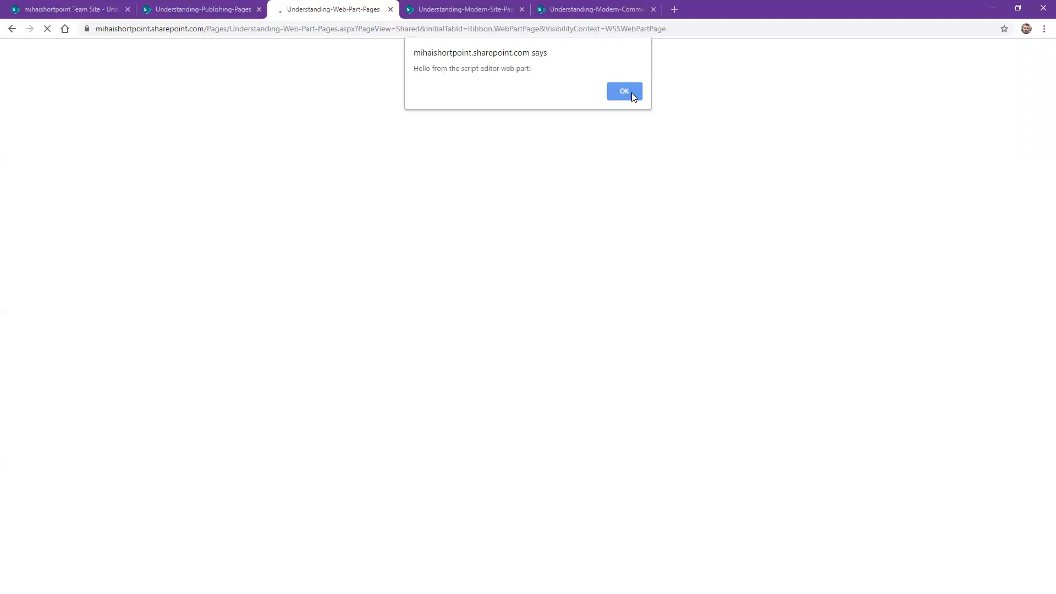
{"action": "left_click", "coordinate": [624, 91]}
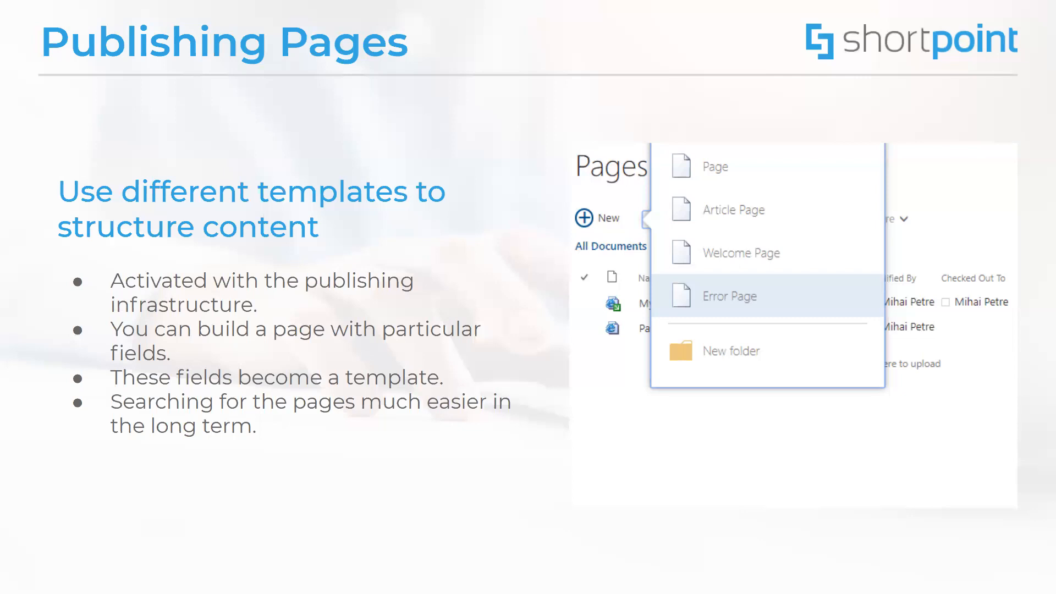
{"action": "mouse_move", "coordinate": [189, 6]}
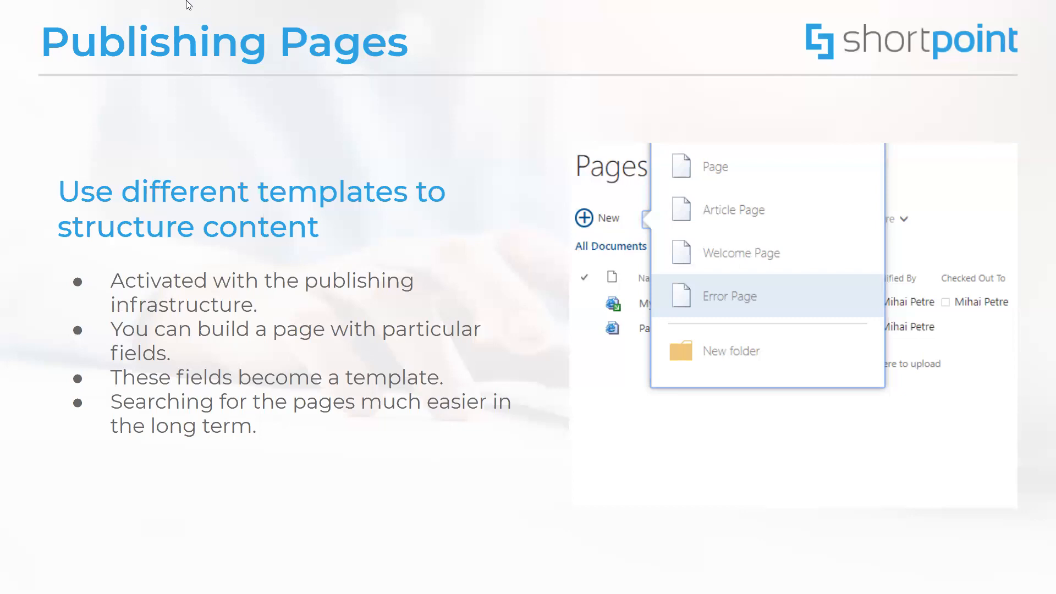
{"action": "mouse_move", "coordinate": [527, 367]}
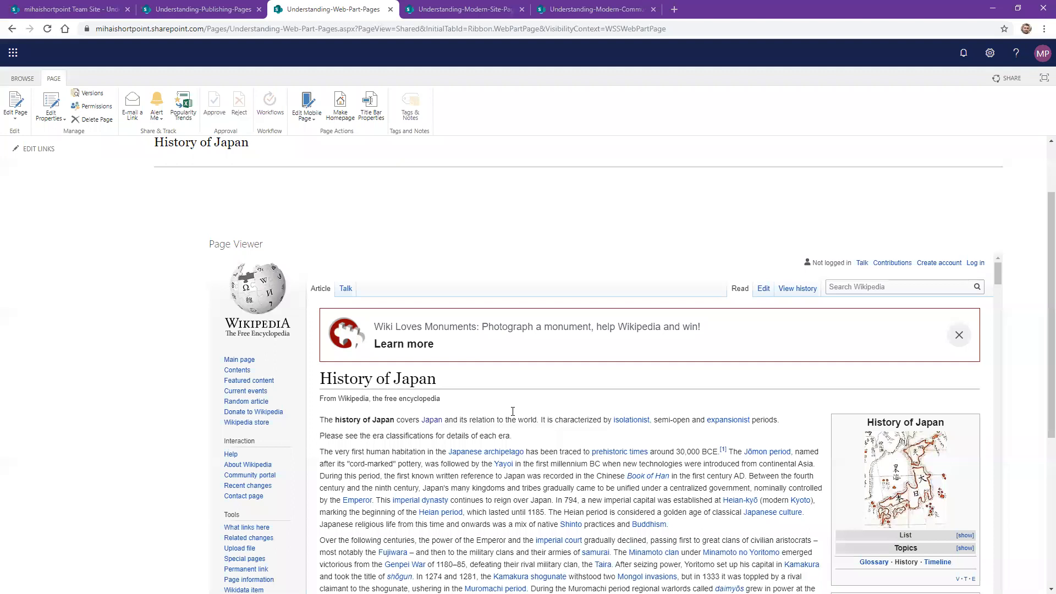
- Switch to the Understanding-Web-Part-Pages tab showing the saved page with History of Japan text and Wikipedia viewer
{"action": "left_click", "coordinate": [200, 9]}
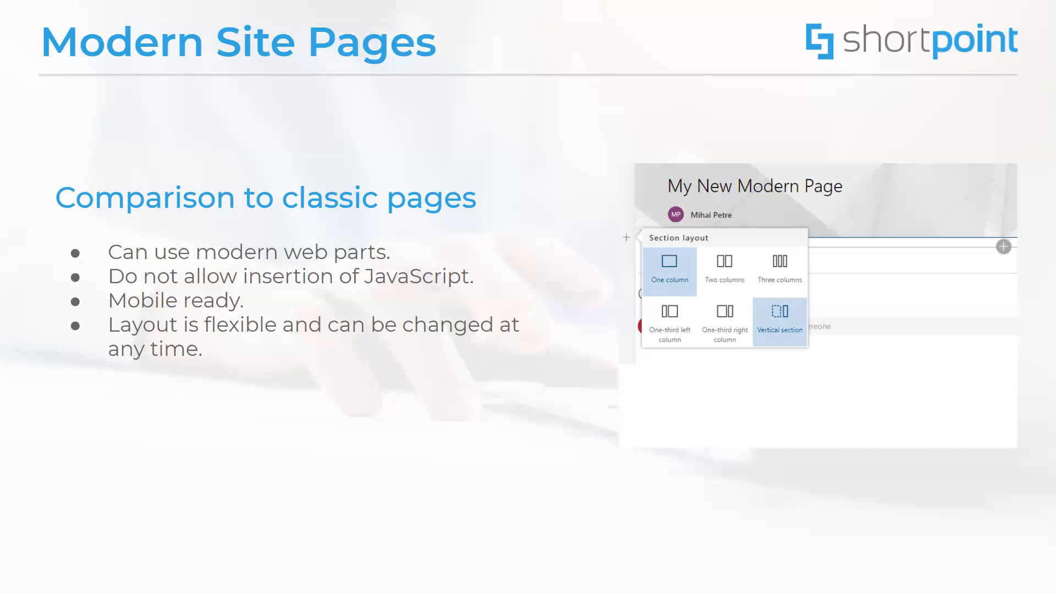
{"action": "mouse_move", "coordinate": [490, 15]}
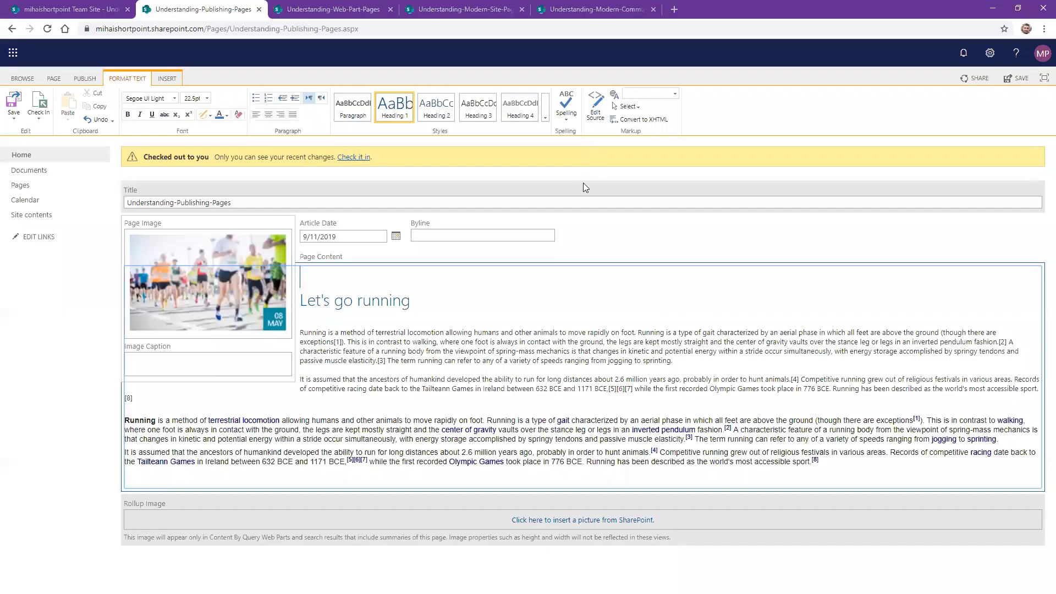
- Switch to the Understanding-Publishing-Pages tab showing the checked-out page with image, article date and content
{"action": "left_click", "coordinate": [463, 9]}
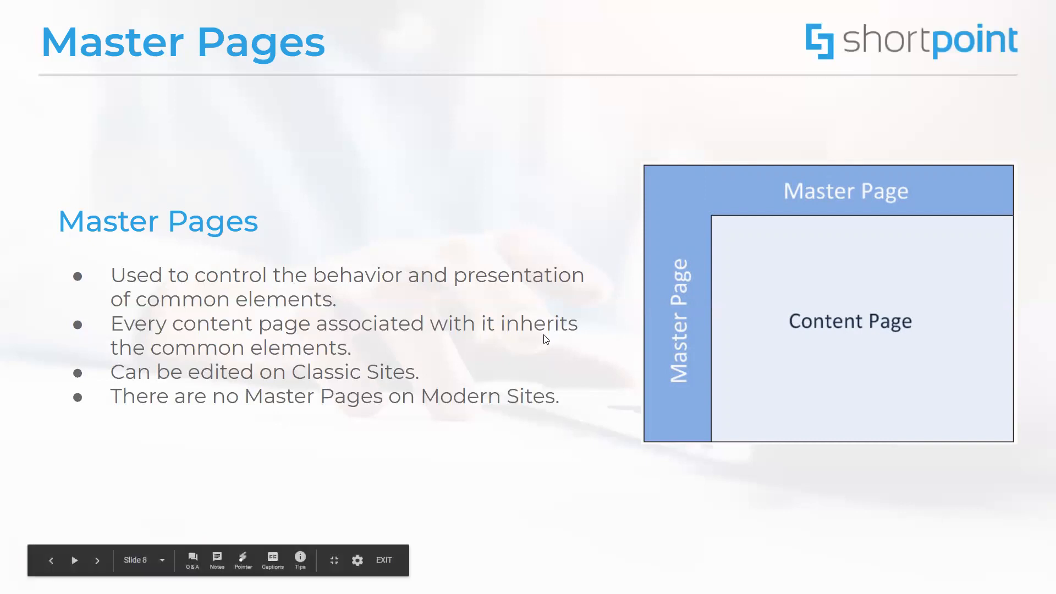
- Advance to slide 9, List/Library Pages, on list view web parts and Classic-only editing
{"action": "left_click", "coordinate": [96, 560]}
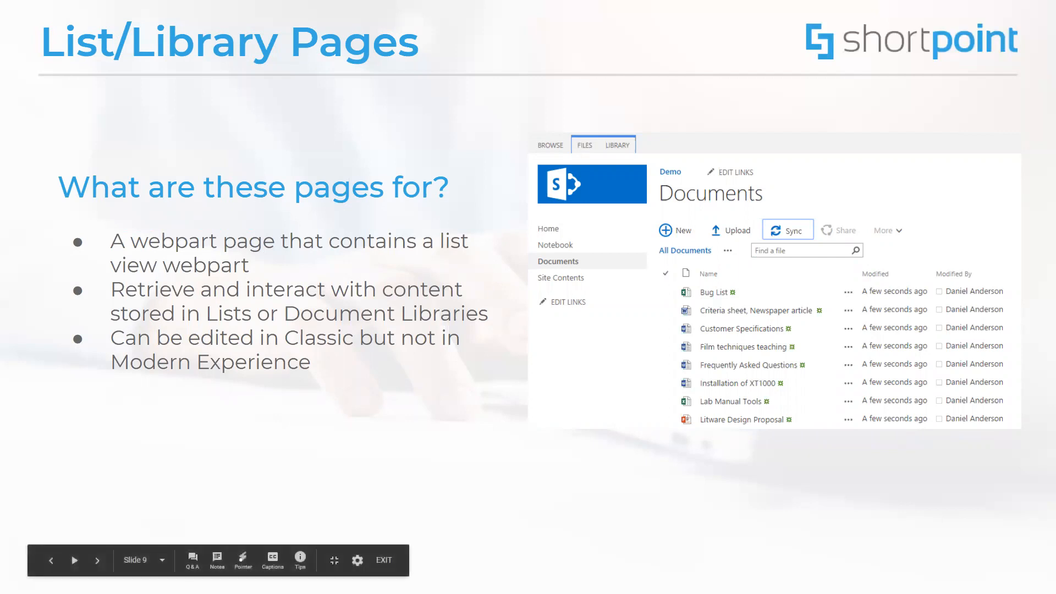
- Advance to slide 10, System Pages, on non-editable settings pages like Site Settings
{"action": "left_click", "coordinate": [97, 560]}
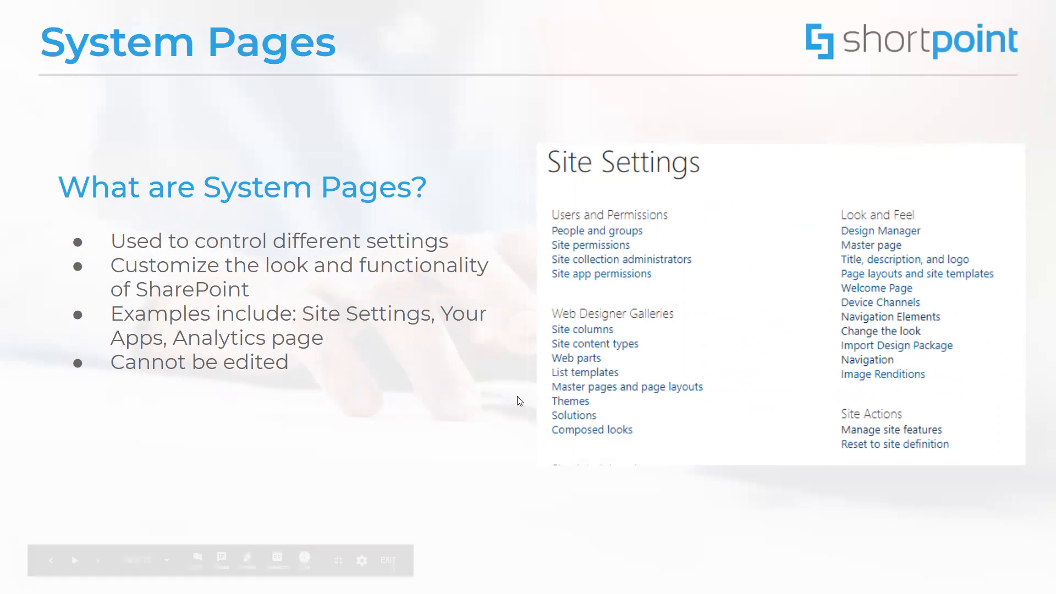
- Advance to slide 11, Versioning, on tracking, restoring and viewing previous versions
{"action": "left_click", "coordinate": [97, 560]}
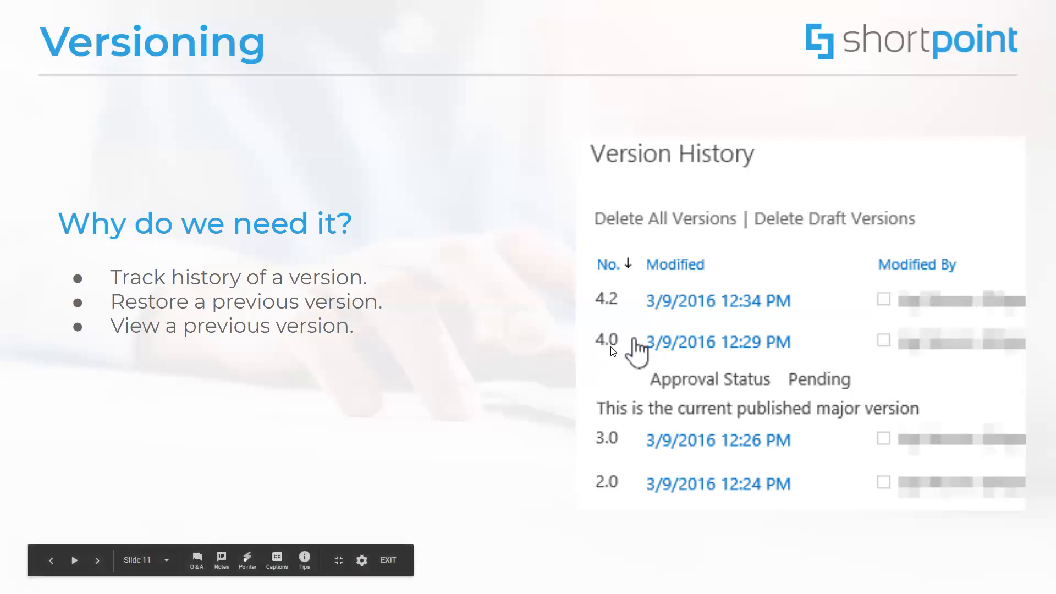
{"action": "mouse_move", "coordinate": [614, 351]}
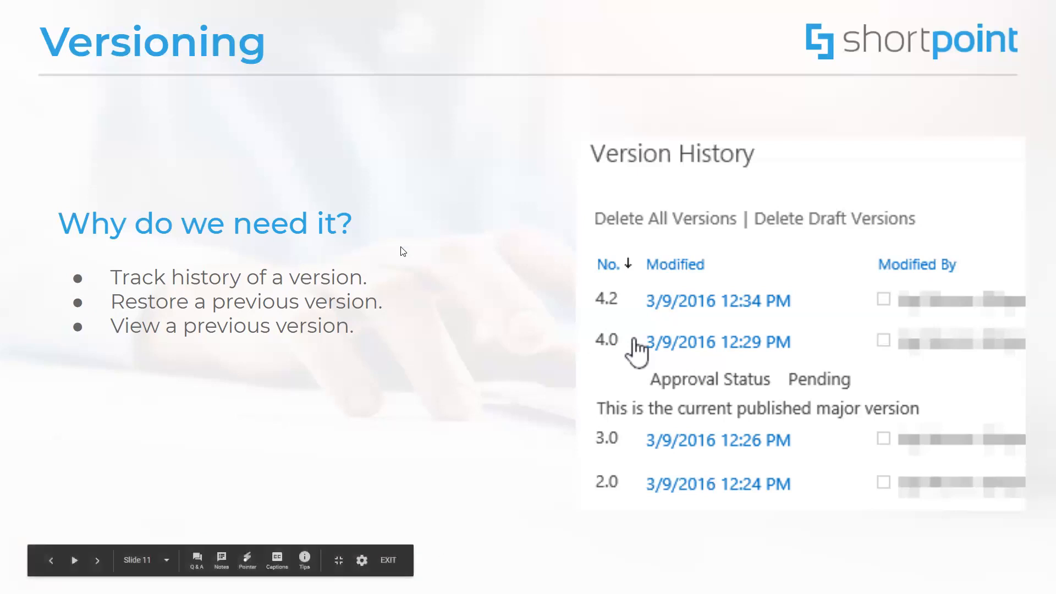
- Advance to slide 12, Permissions, on inheritance and assigning unique page permissions
{"action": "left_click", "coordinate": [96, 560]}
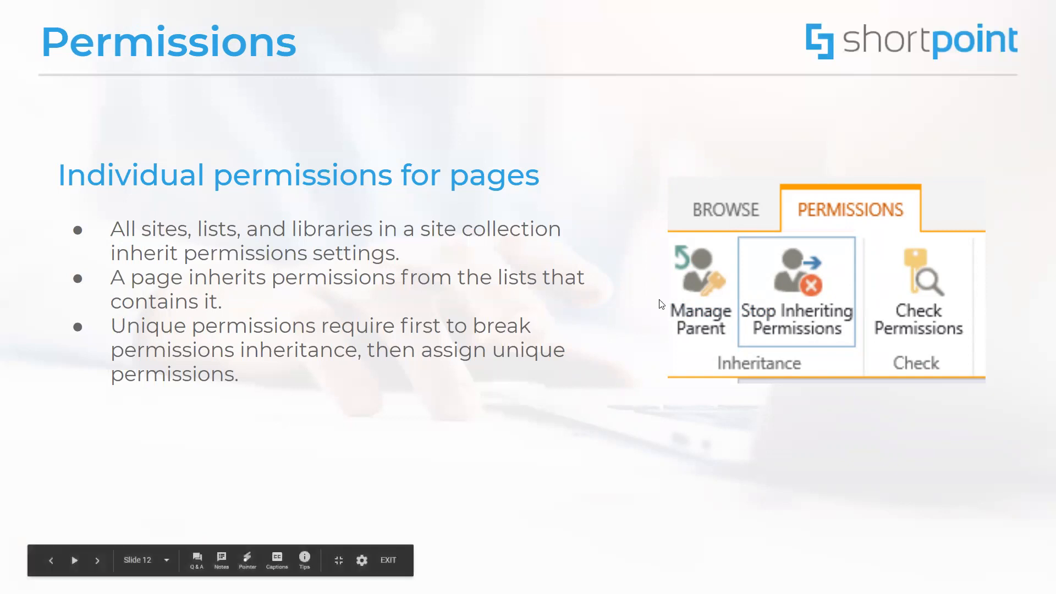
- Advance through slide 13, Sharing, to finish on slide 14, Conclusion
{"action": "left_click", "coordinate": [97, 560]}
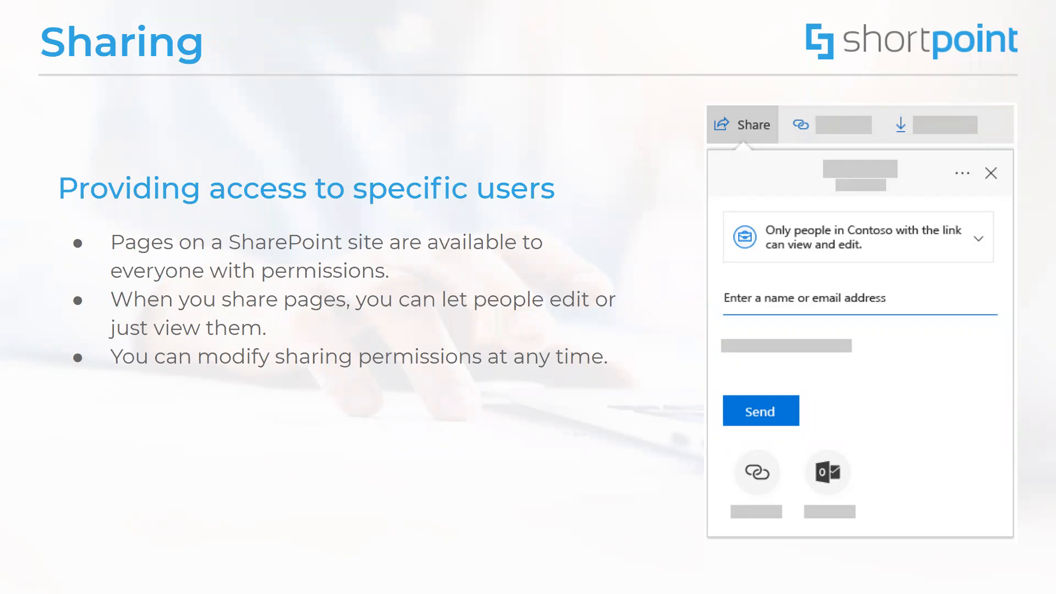
{"action": "left_click", "coordinate": [97, 560]}
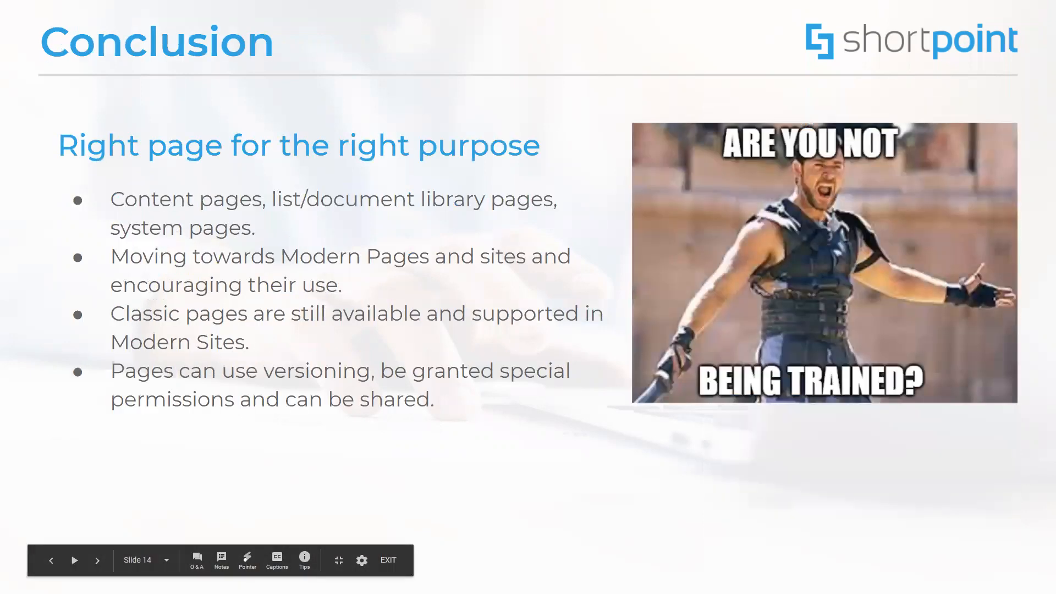